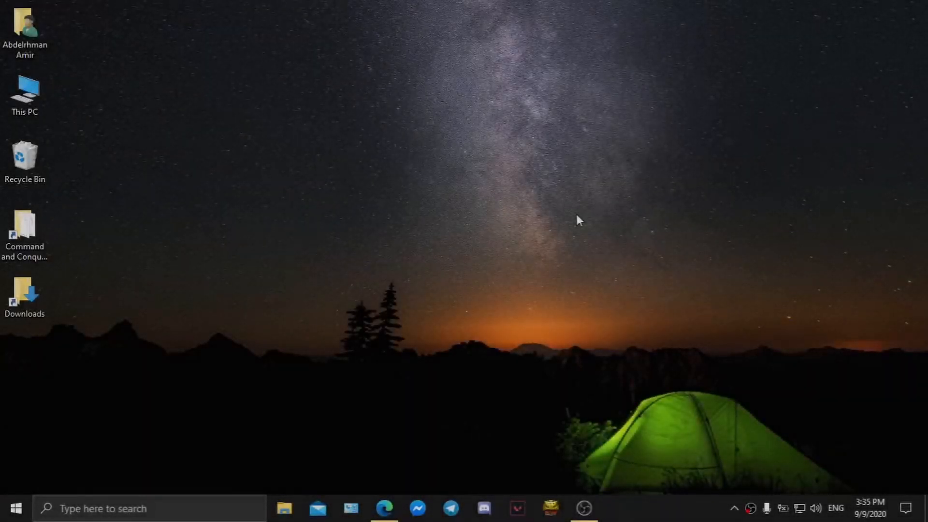
mouse_move(471, 140)
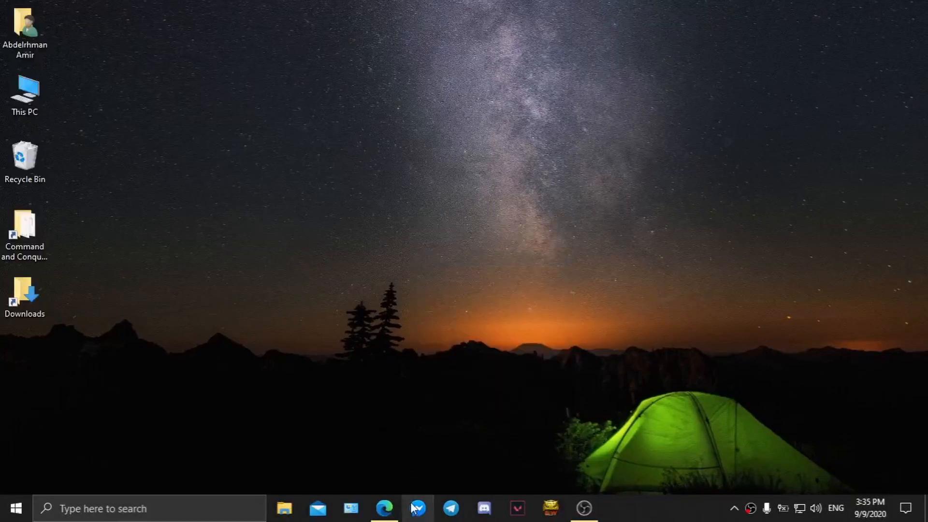
Bring up the browser and open the C&C Untitled V3.83 Standalone link in a new tab, down to Download Now
left_click(384, 509)
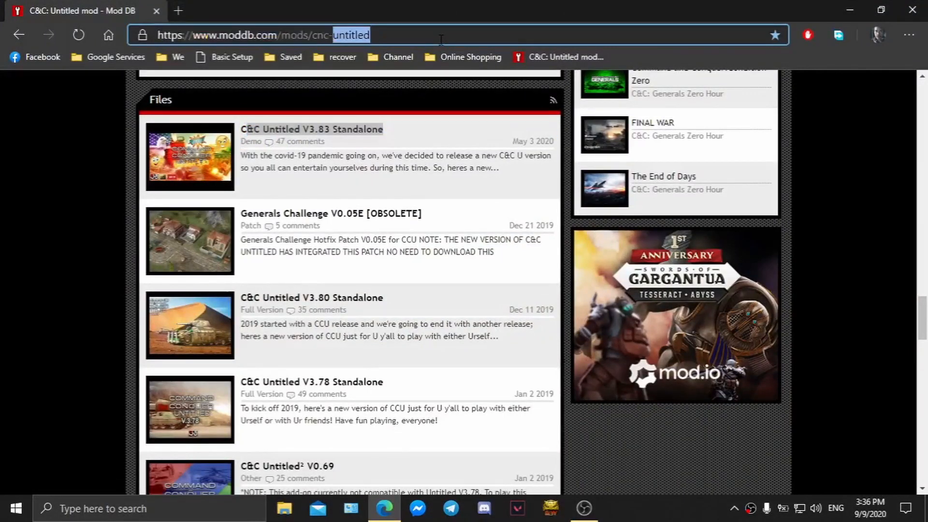
right_click(311, 129)
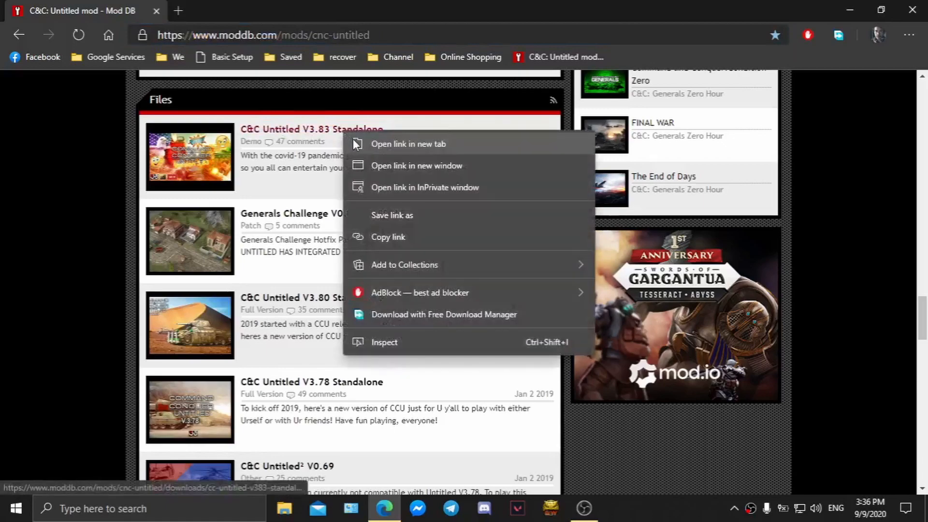
left_click(408, 144)
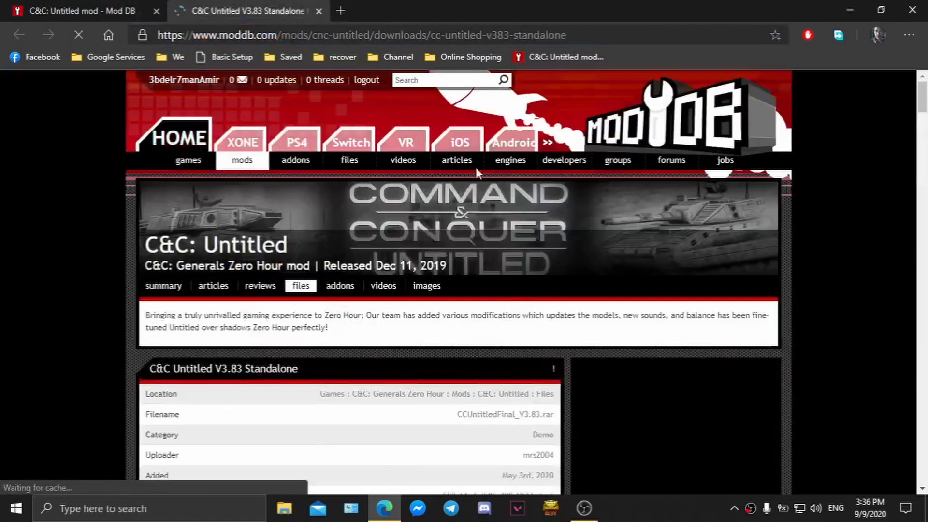
scroll("down", 3)
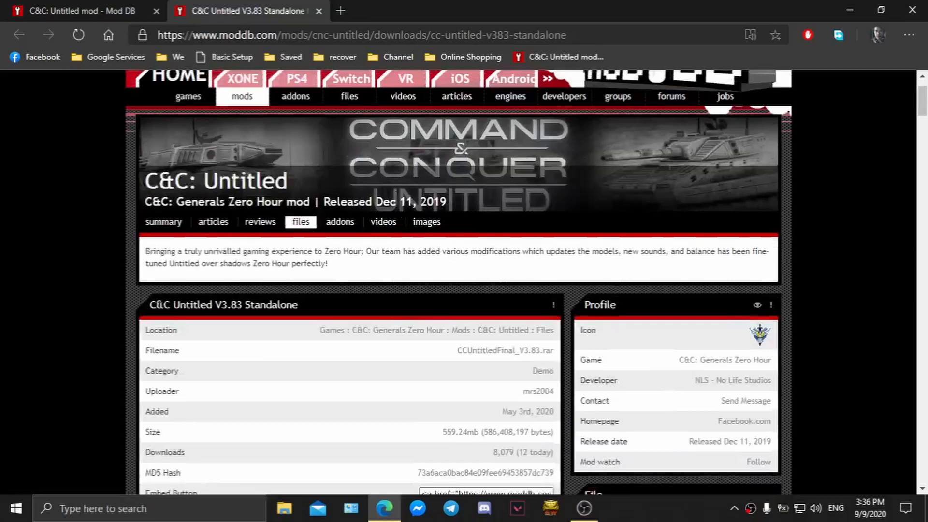
scroll("down", 3)
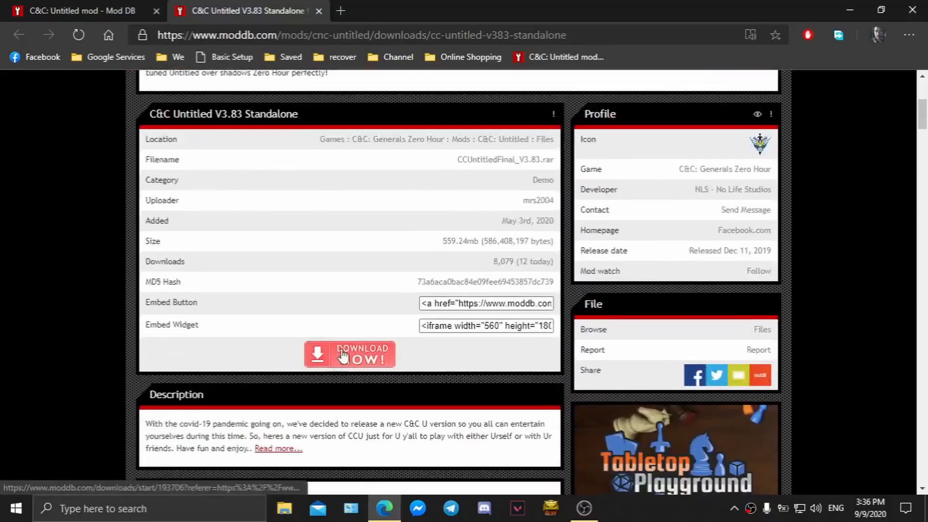
mouse_move(590, 49)
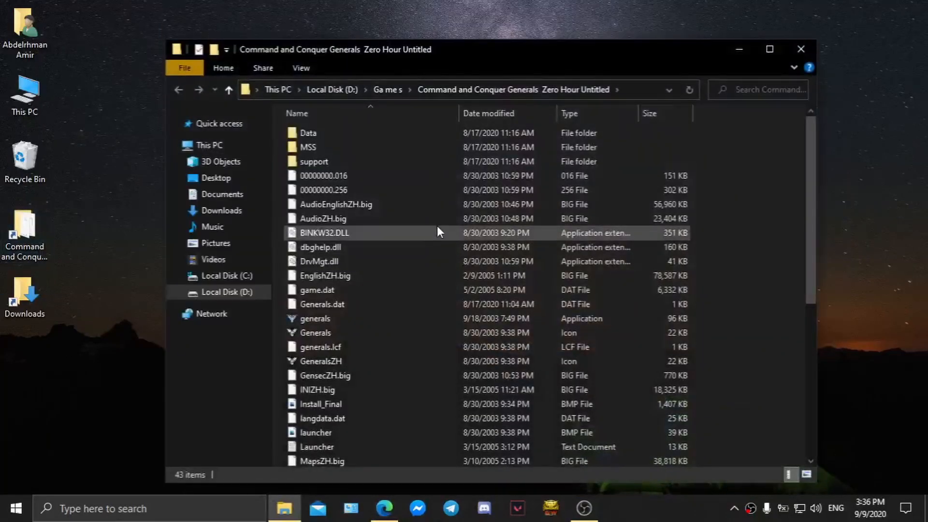
Scroll through the files in the Zero Hour Untitled game folder on drive D
scroll("down", 3)
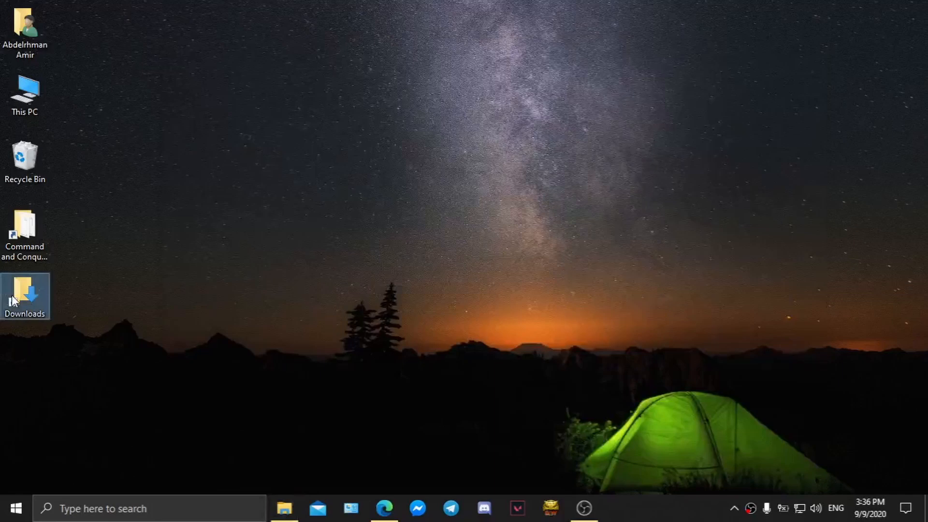
Extract CCUntitledFinal_V3.83.rar to its own folder in Downloads and open that folder
right_click(357, 113)
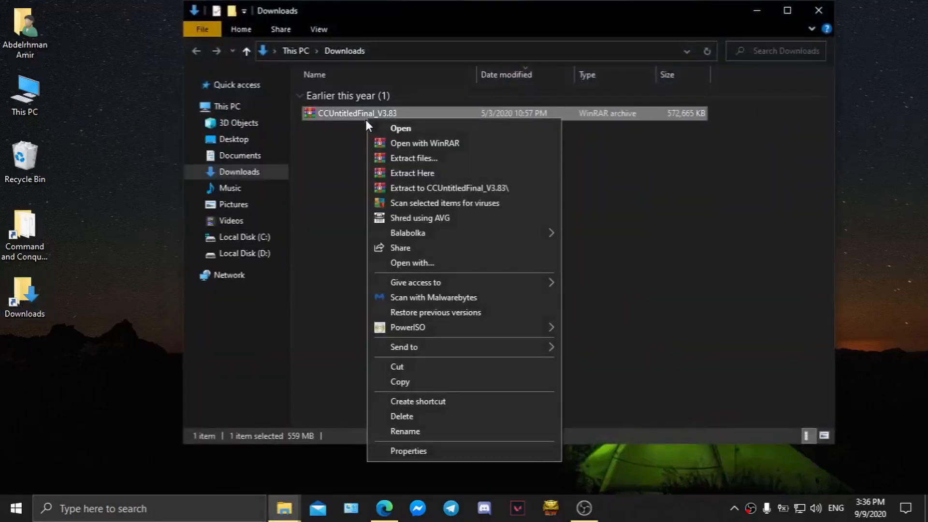
left_click(411, 173)
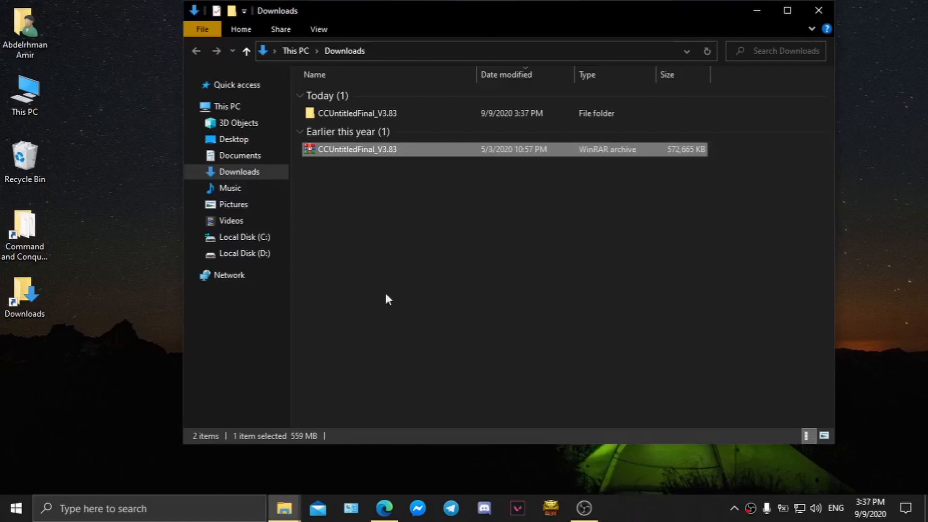
double_click(357, 114)
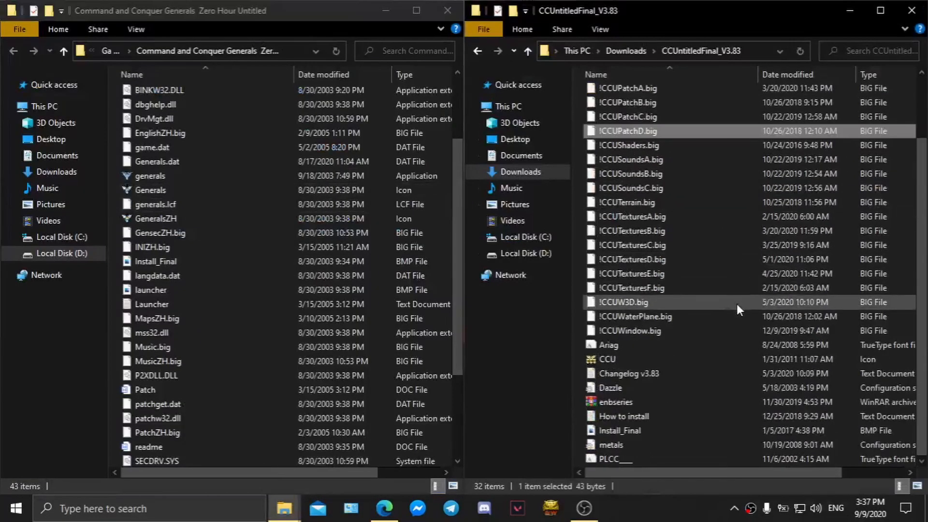
Copy all 32 selected mod files for pasting into the Zero Hour Untitled game folder
right_click(630, 301)
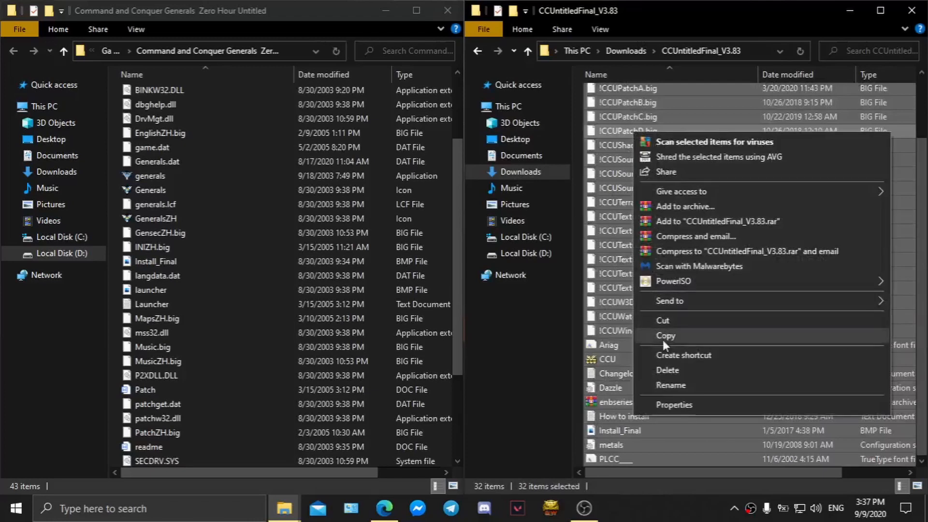
left_click(665, 335)
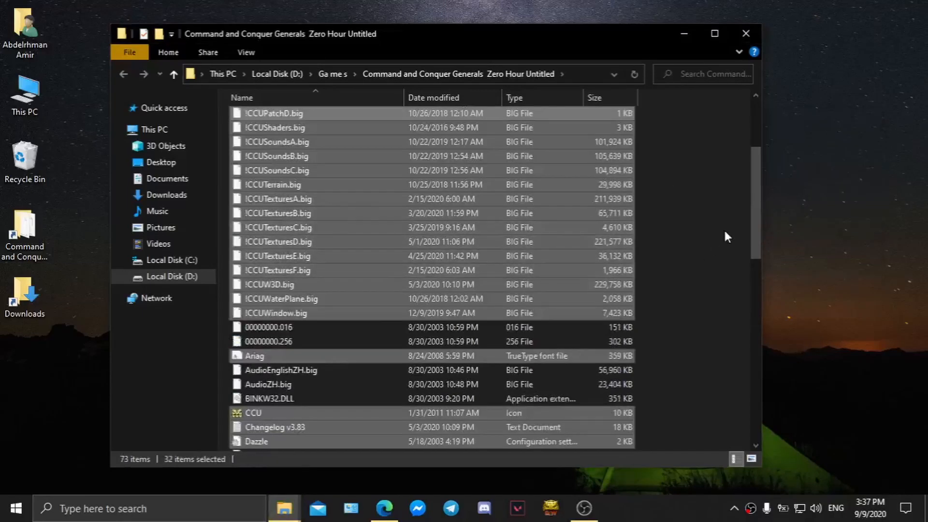
Find generals.exe in the game folder and launch it
scroll("down", 3)
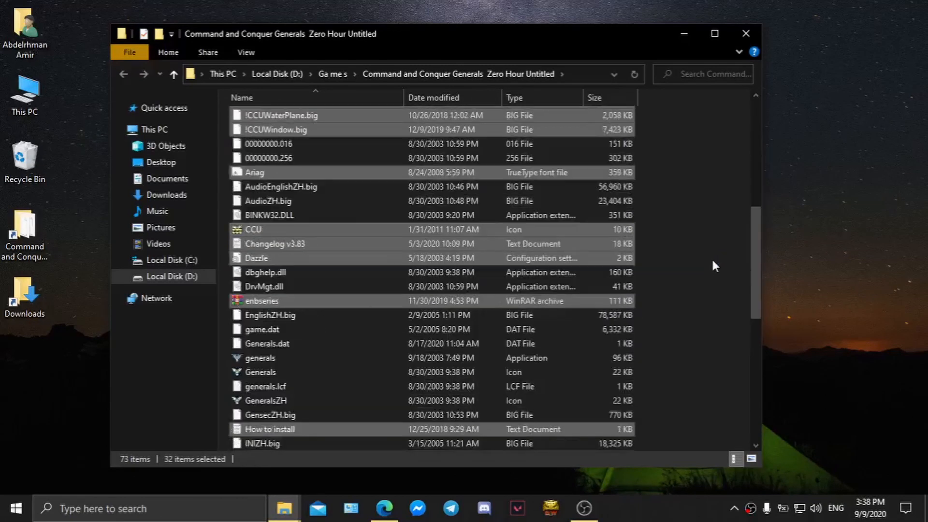
left_click(259, 357)
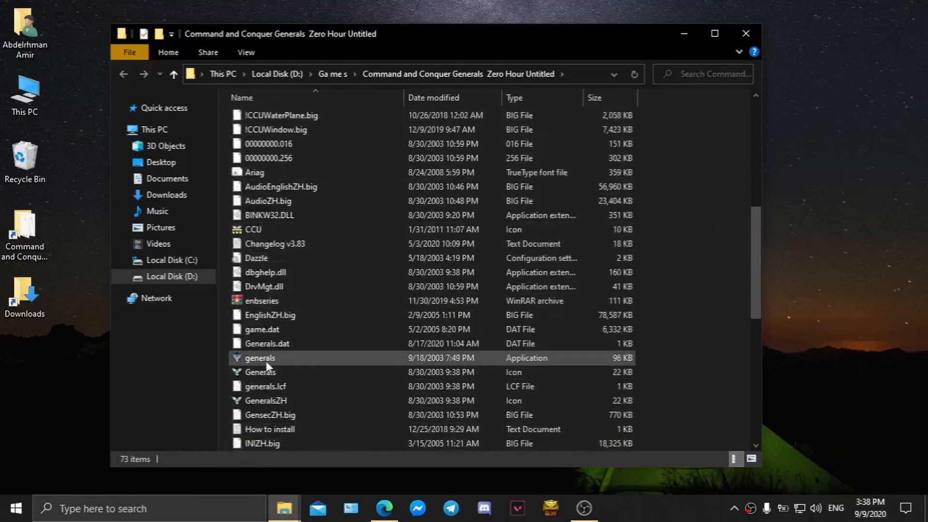
left_click(259, 358)
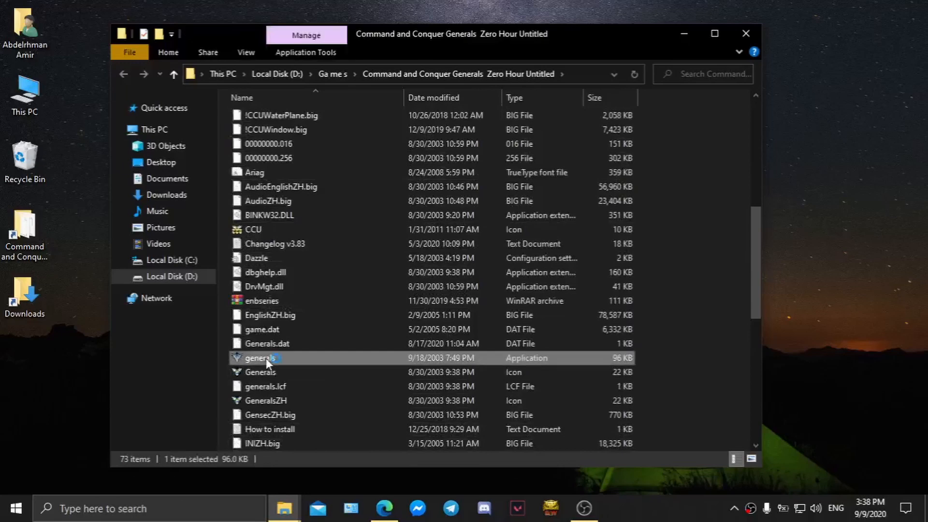
double_click(260, 357)
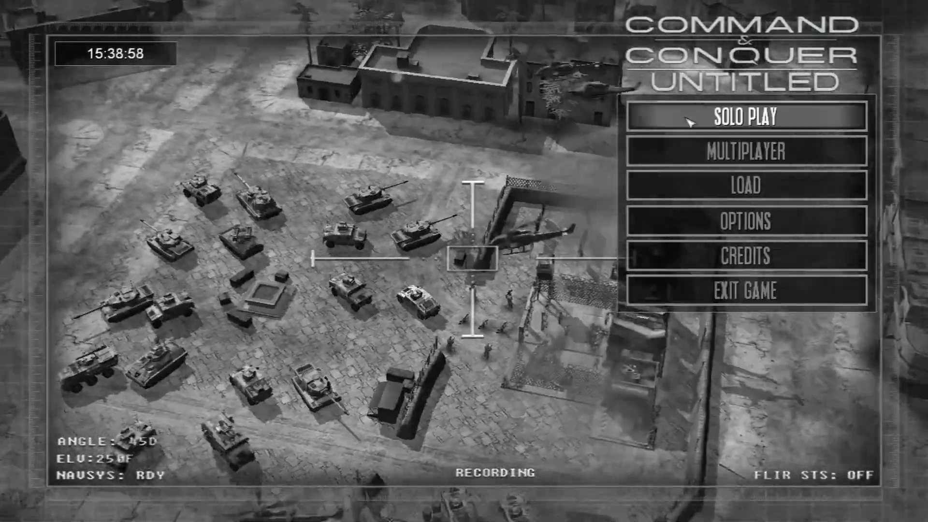
Choose Solo Play, then Skirmish, reaching the setup screen with the Hidden Oasis map
left_click(744, 117)
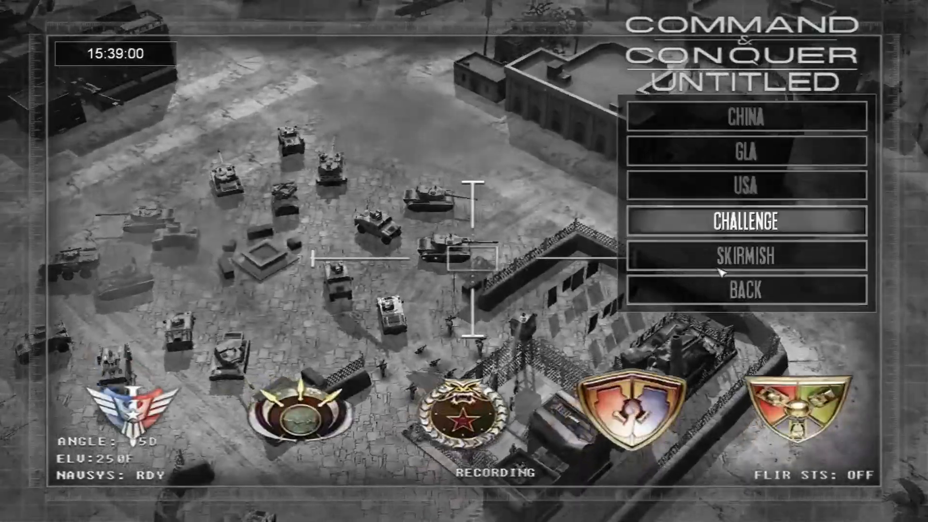
mouse_move(735, 257)
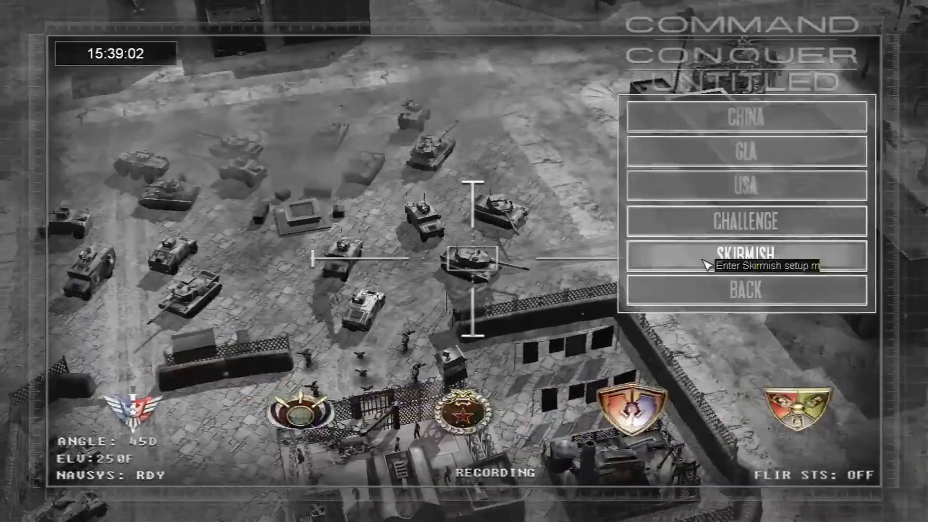
left_click(747, 257)
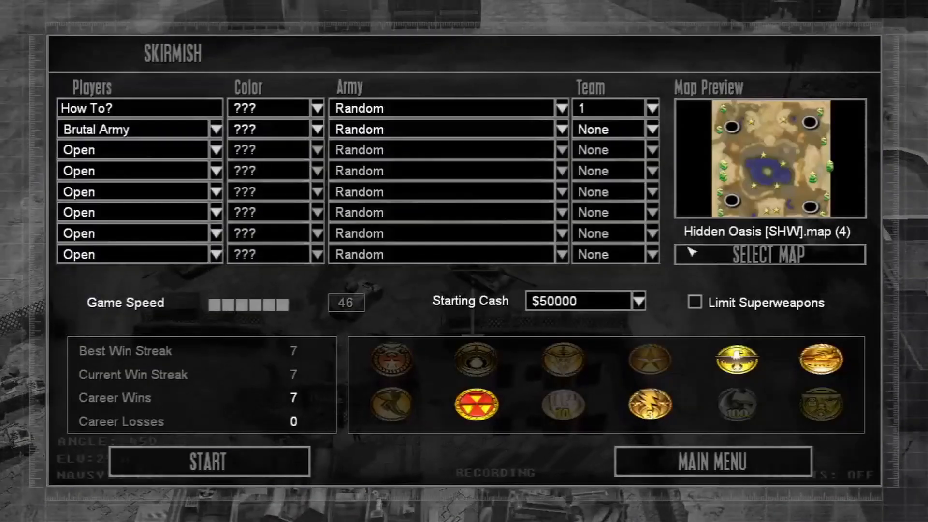
left_click(558, 108)
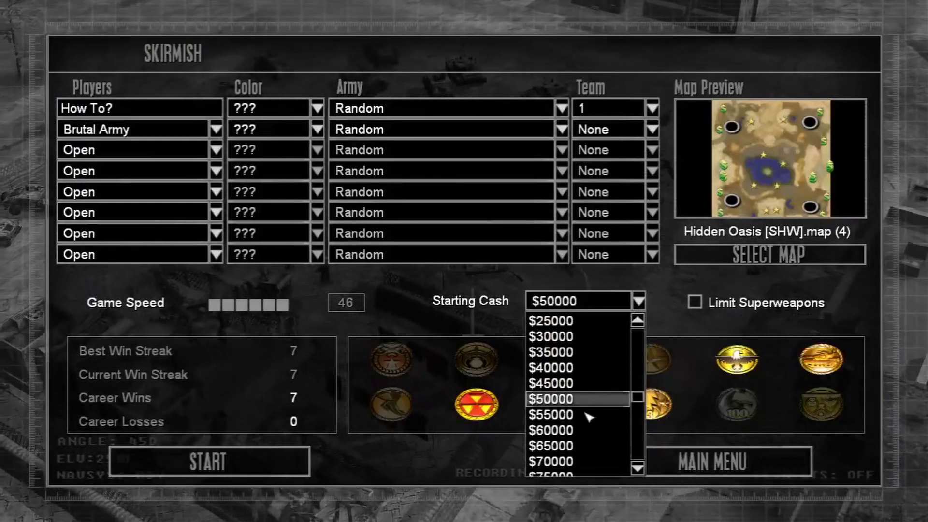
left_click(551, 399)
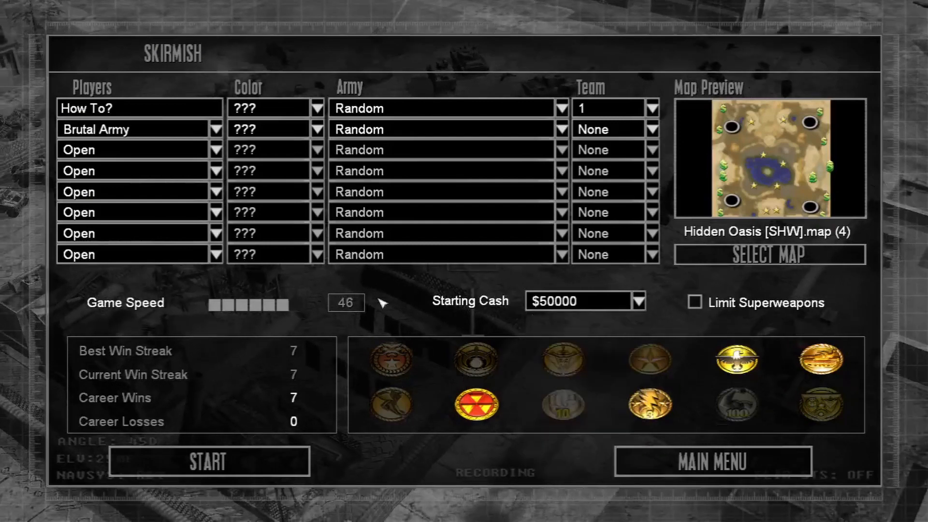